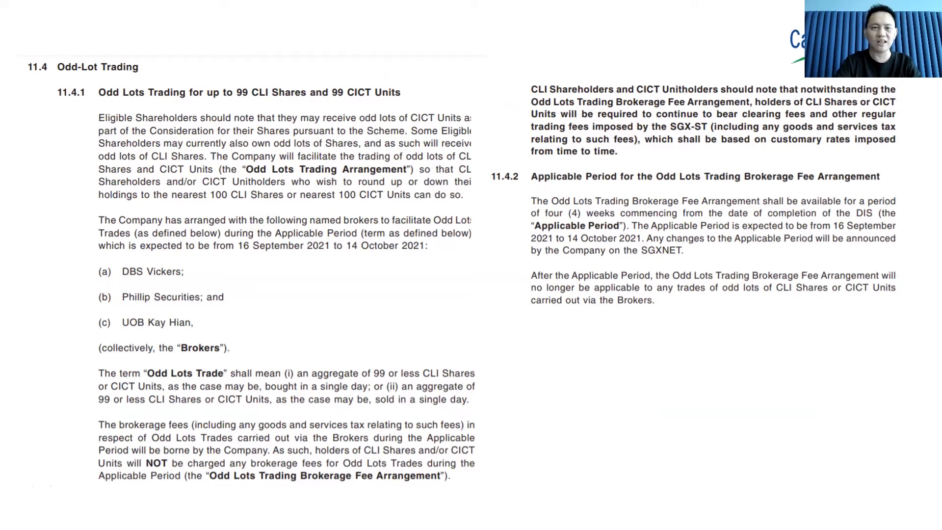
mouse_move(188, 5)
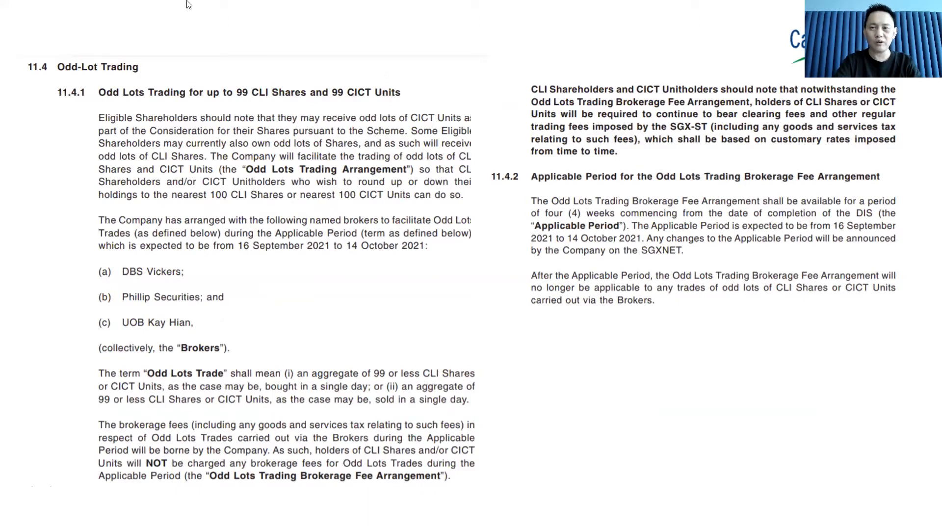
mouse_move(511, 118)
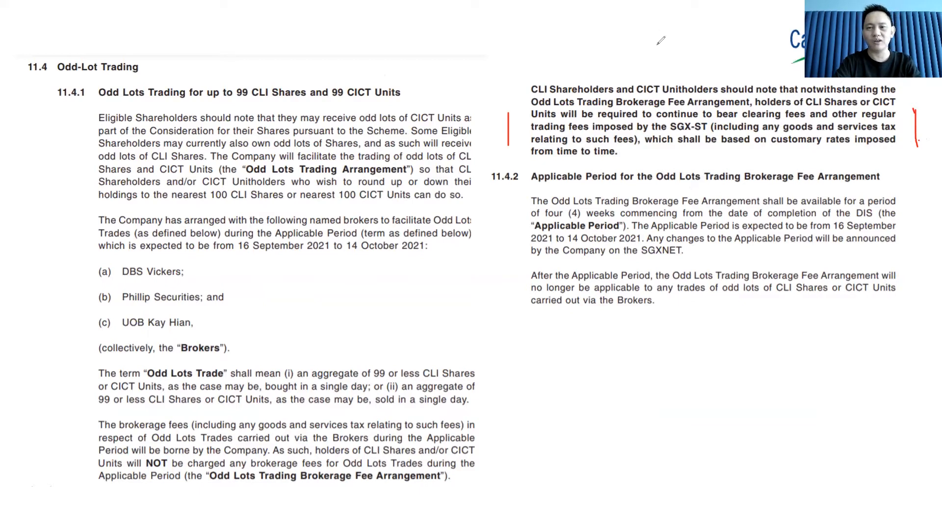
mouse_move(698, 60)
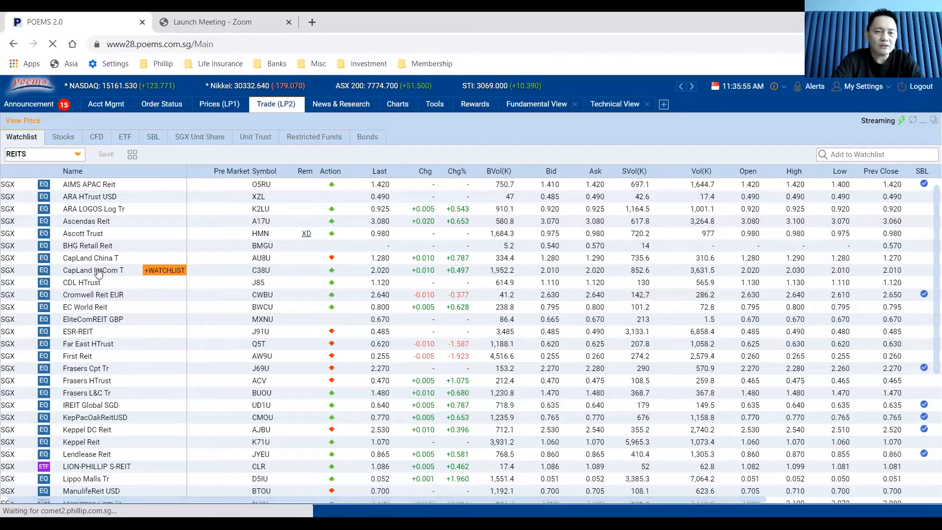
Bring up the trading context menu for CapLand IntCom T in the watchlist
right_click(94, 270)
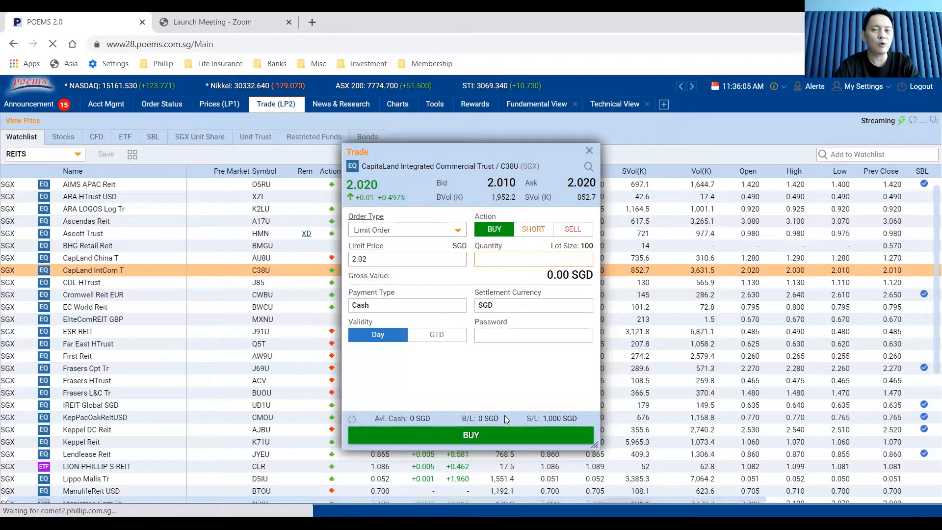
mouse_move(356, 59)
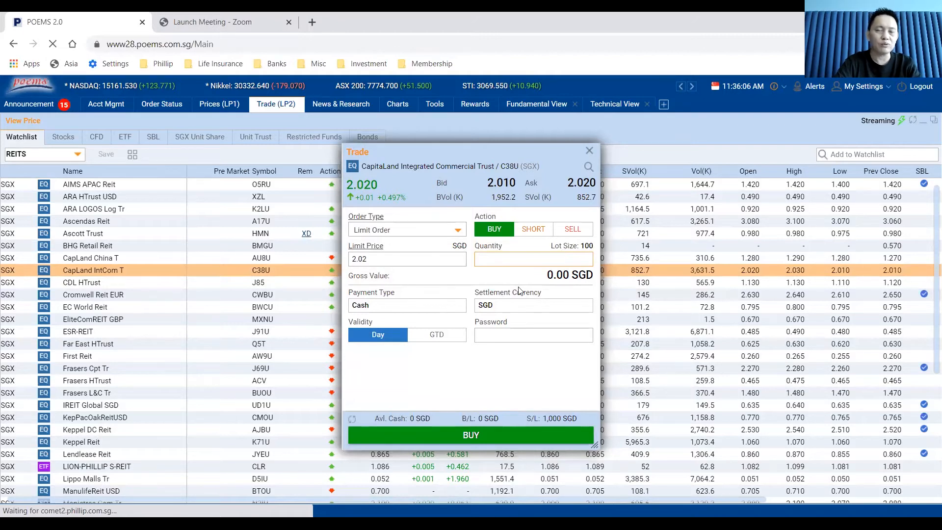
mouse_move(86, 275)
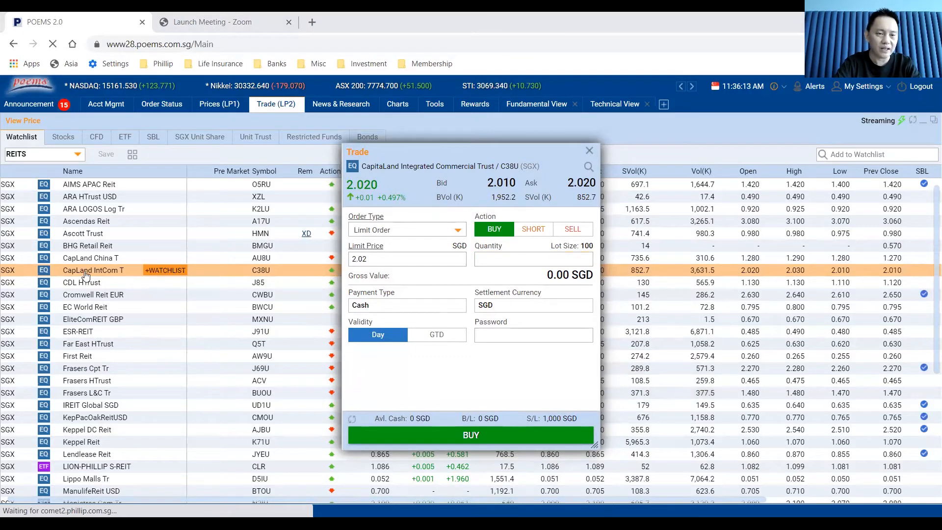
Choose Trade Unit Share for CapLand IntCom T to get an odd-lot ticket
right_click(93, 269)
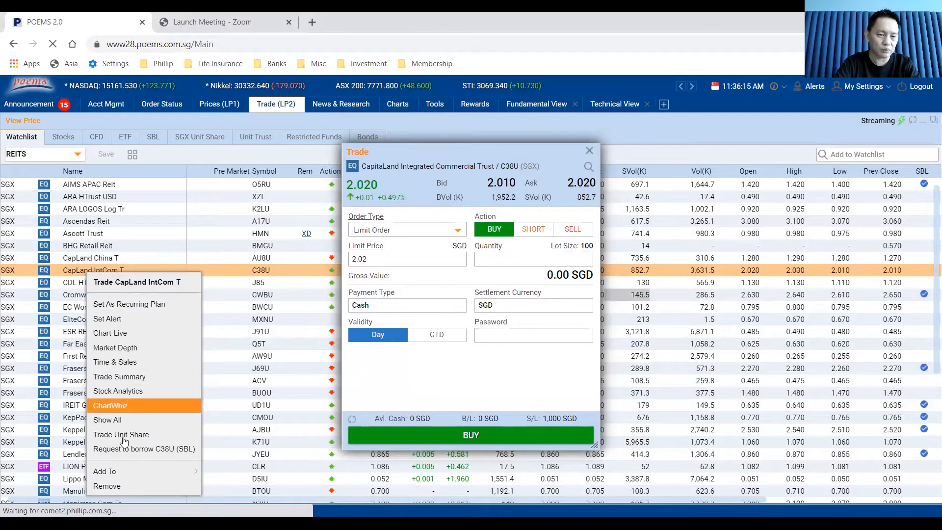
mouse_move(121, 434)
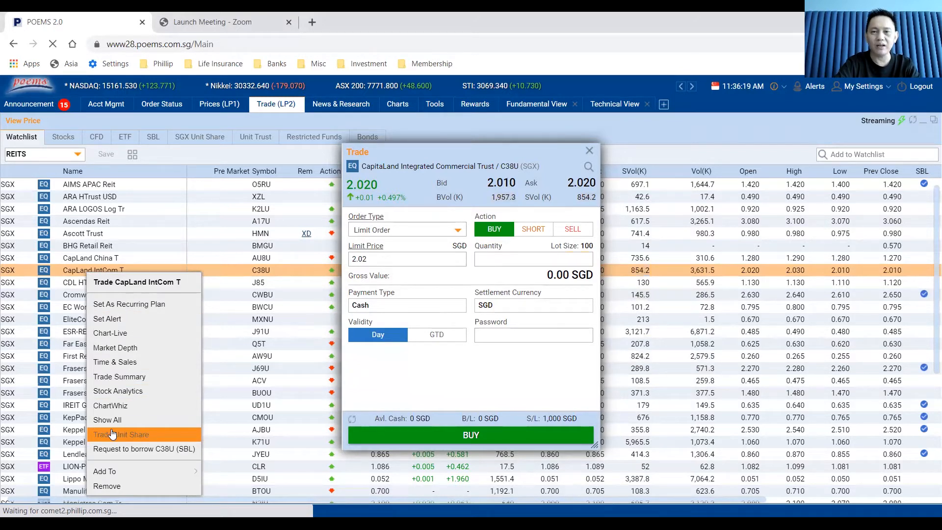
left_click(121, 434)
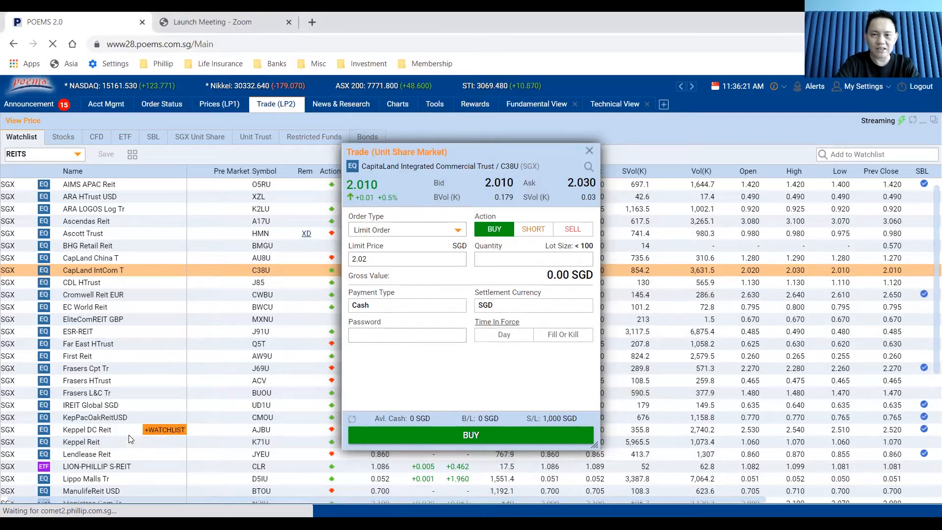
mouse_move(537, 388)
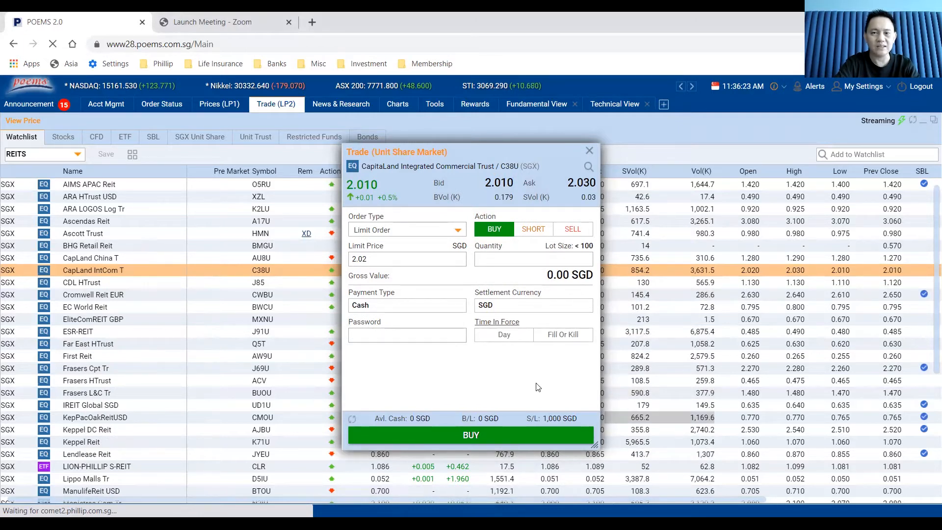
mouse_move(505, 188)
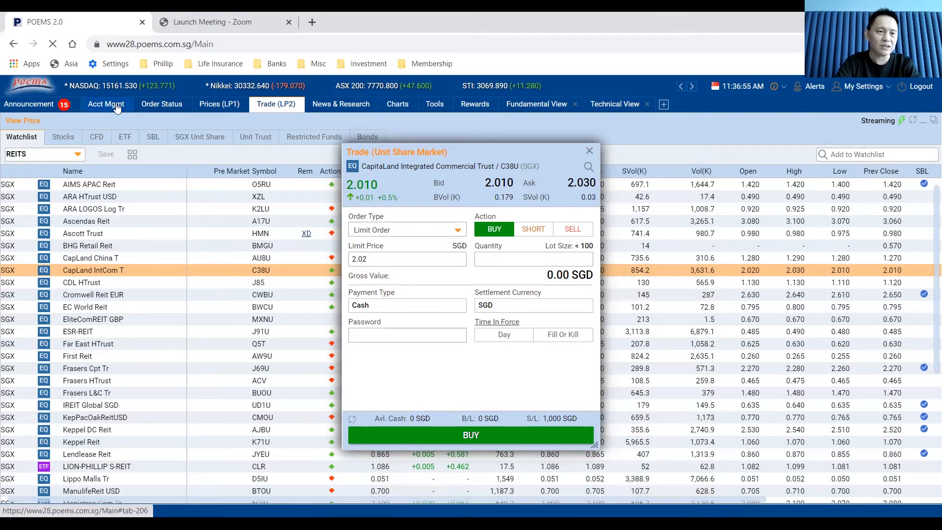
Open the Acct Mgmt calculator and enter price 2 and quantity 99
left_click(107, 104)
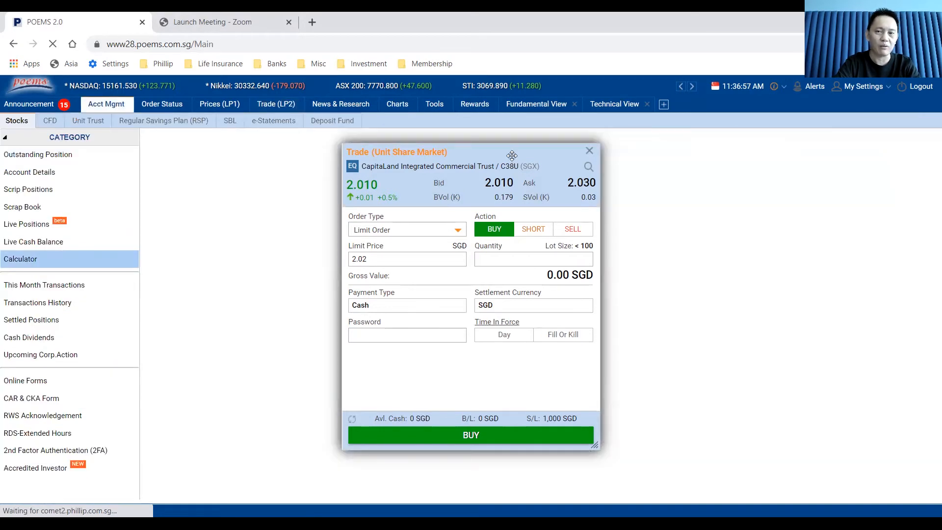
left_click(588, 150)
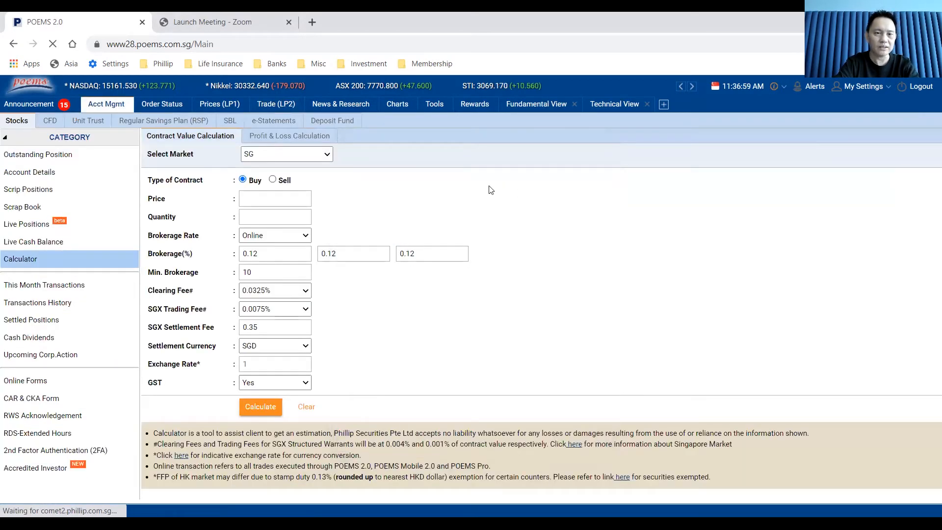
left_click(275, 198)
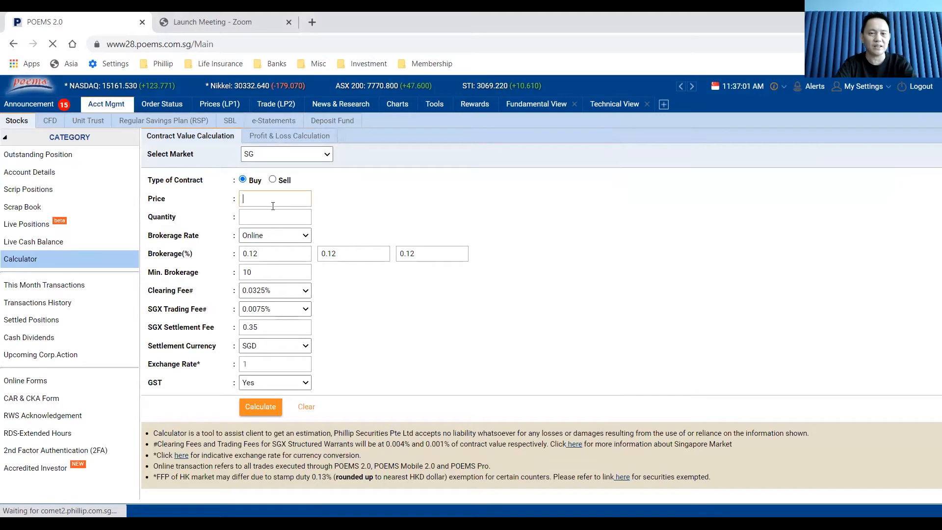
type("2")
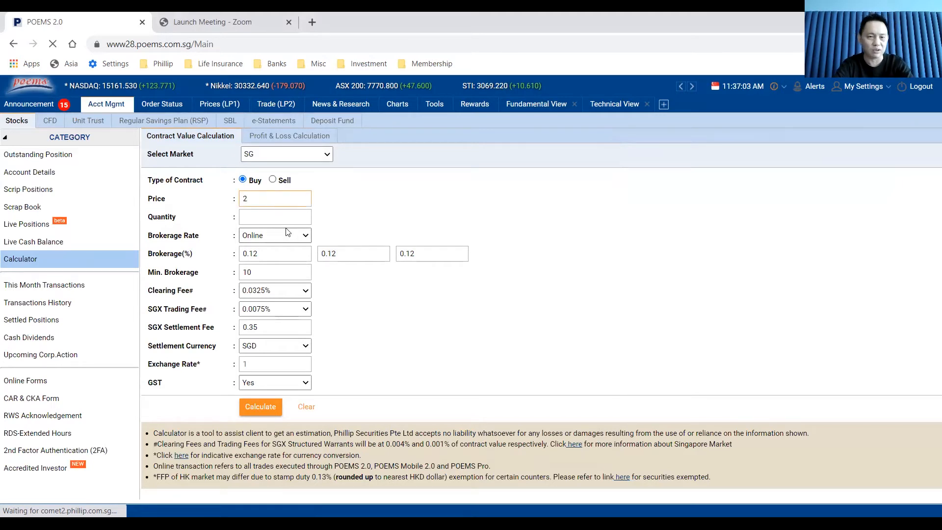
type("9")
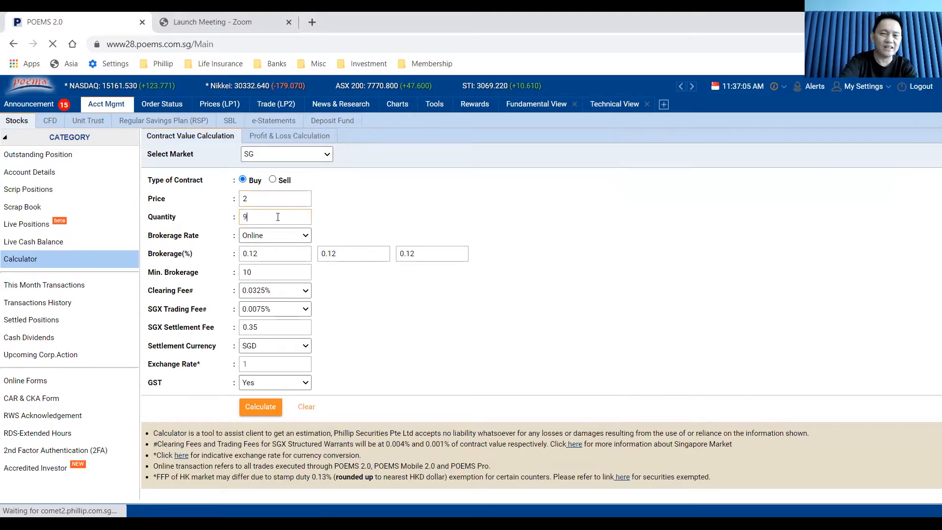
type("9")
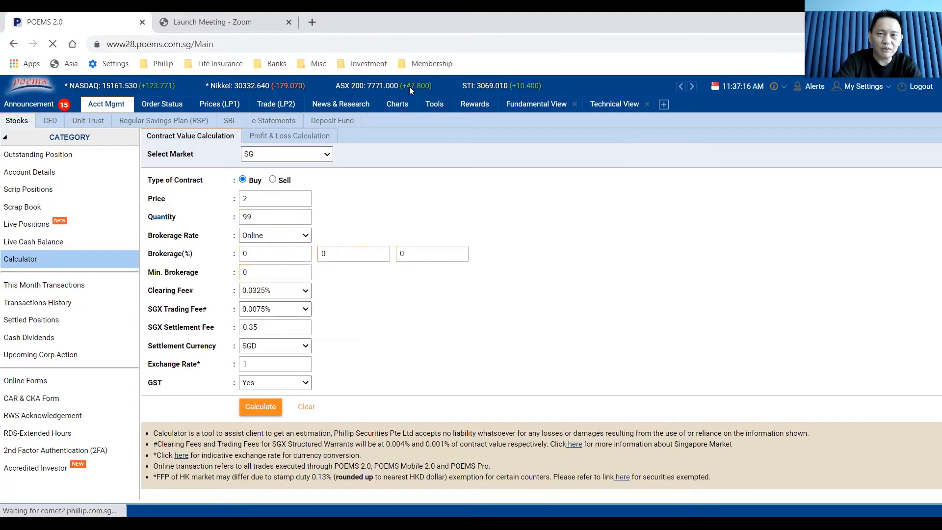
mouse_move(342, 286)
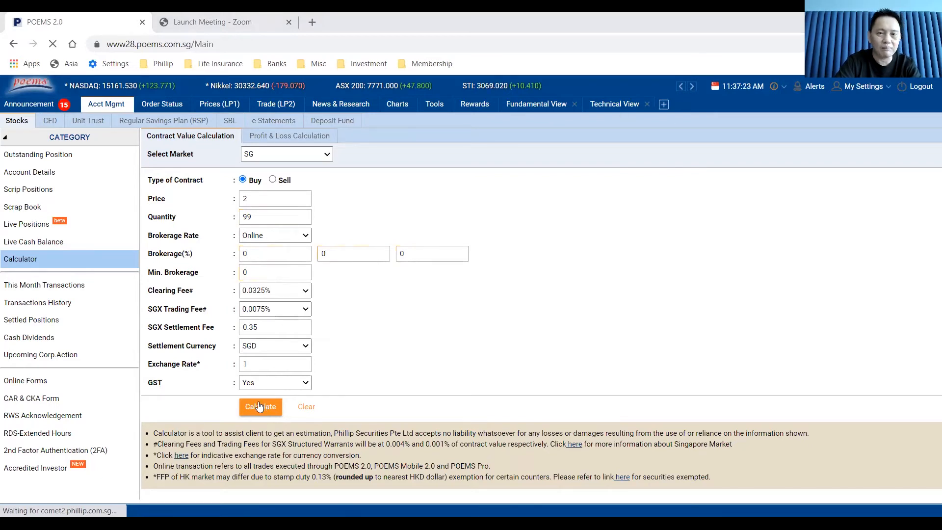
Calculate the 99-unit buy, giving a $198.00 contract and $198.44 net amount
left_click(260, 407)
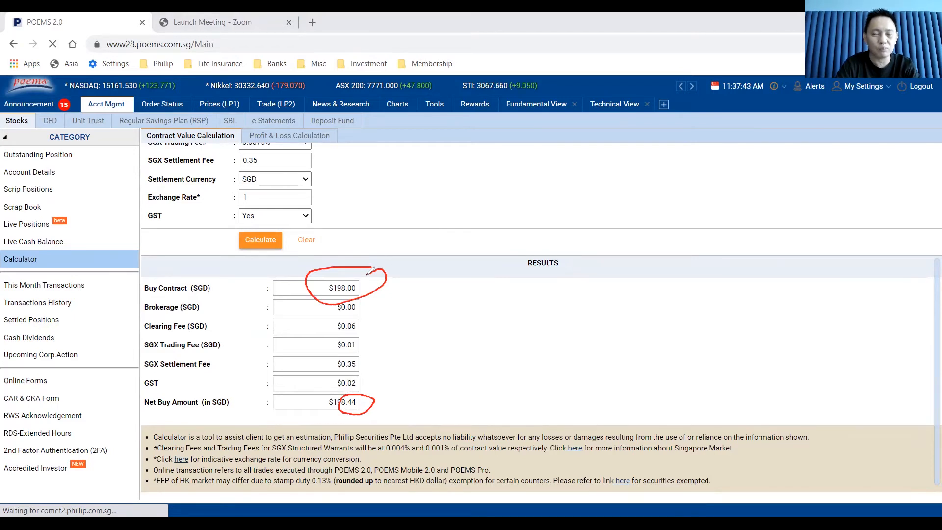
mouse_move(565, 29)
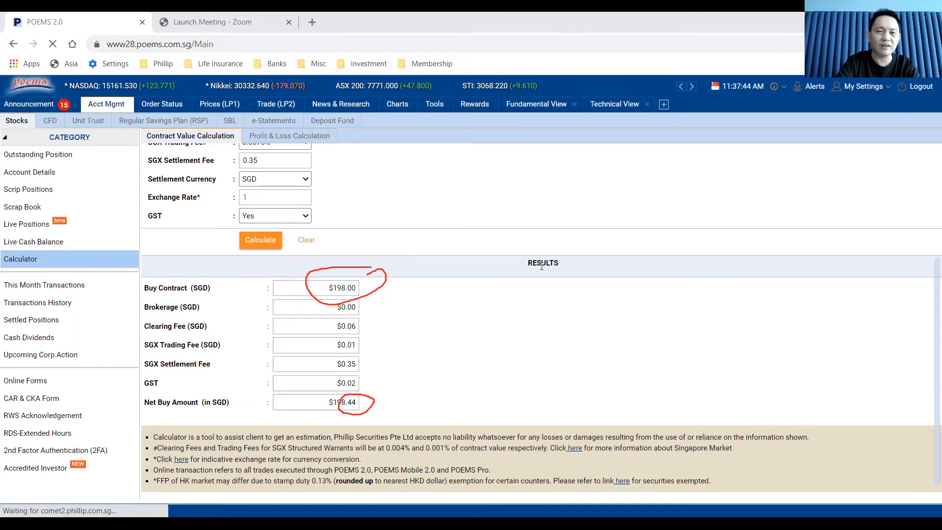
Calculate one share at $2, highlighting the $2.00 contract and $2.37 net amount
scroll("up", 3)
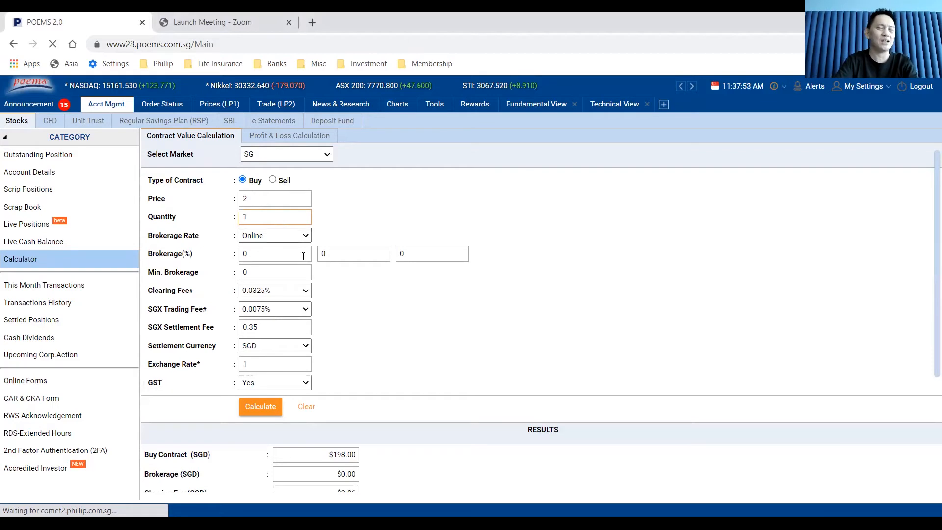
mouse_move(329, 329)
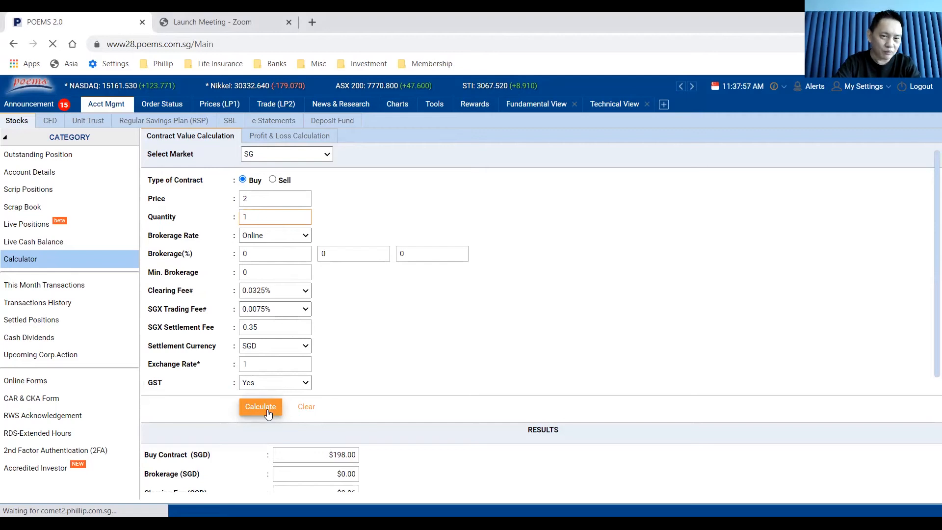
left_click(260, 406)
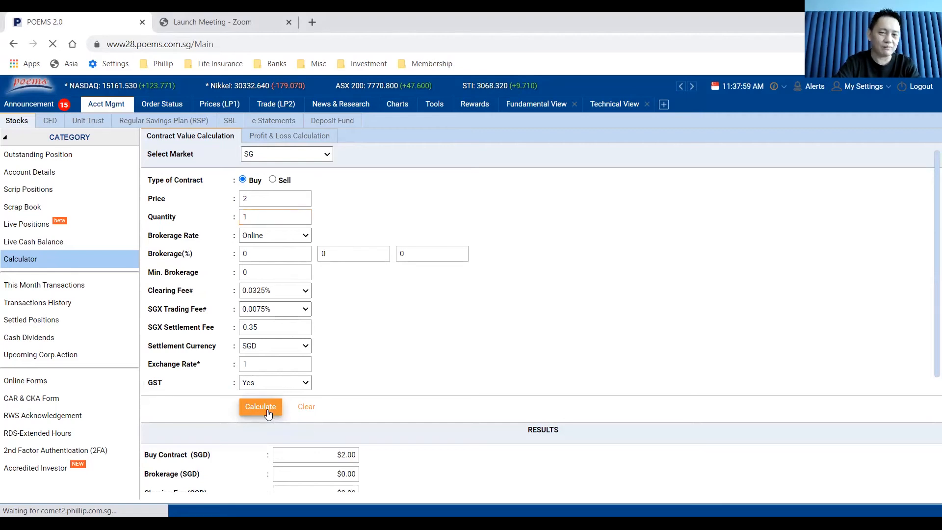
left_click(260, 407)
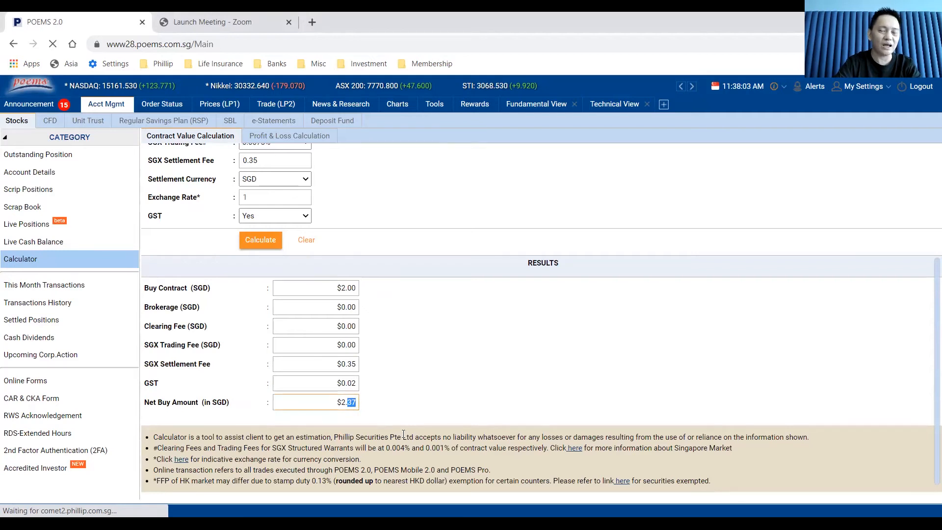
mouse_move(407, 353)
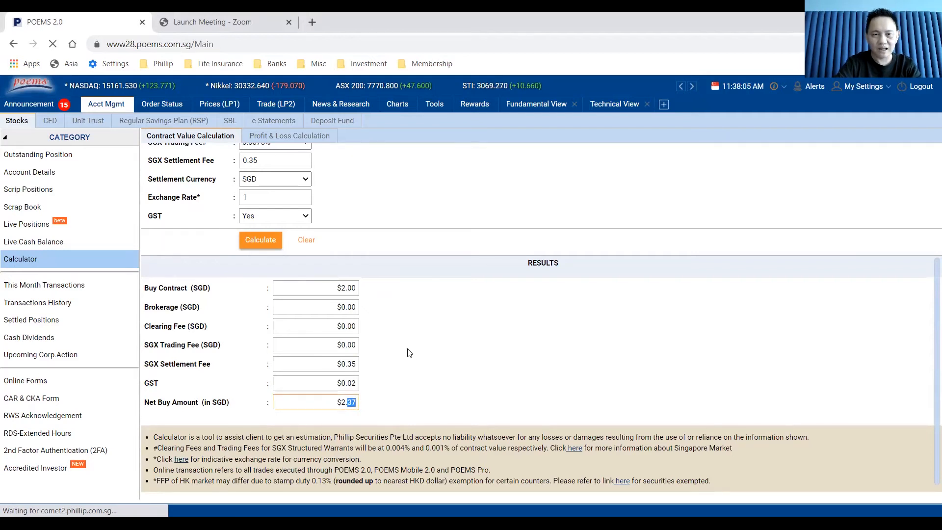
left_click(315, 288)
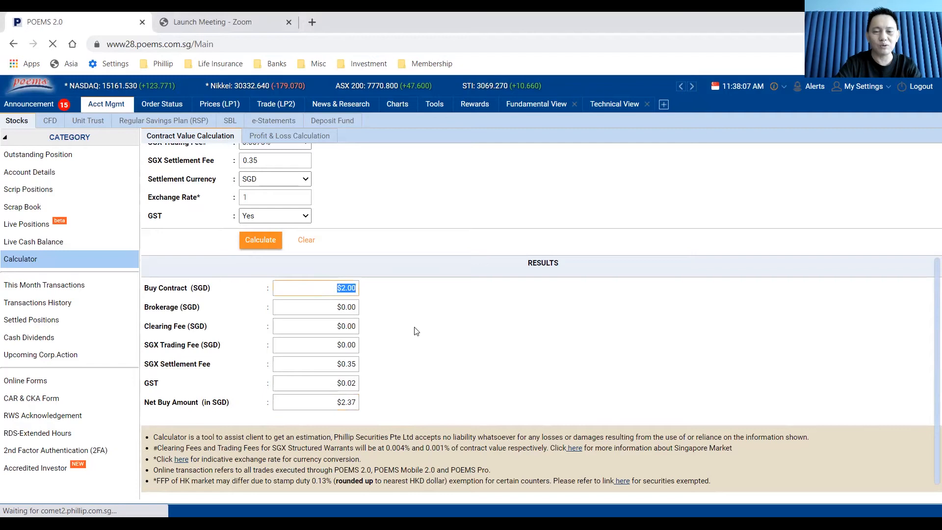
mouse_move(413, 385)
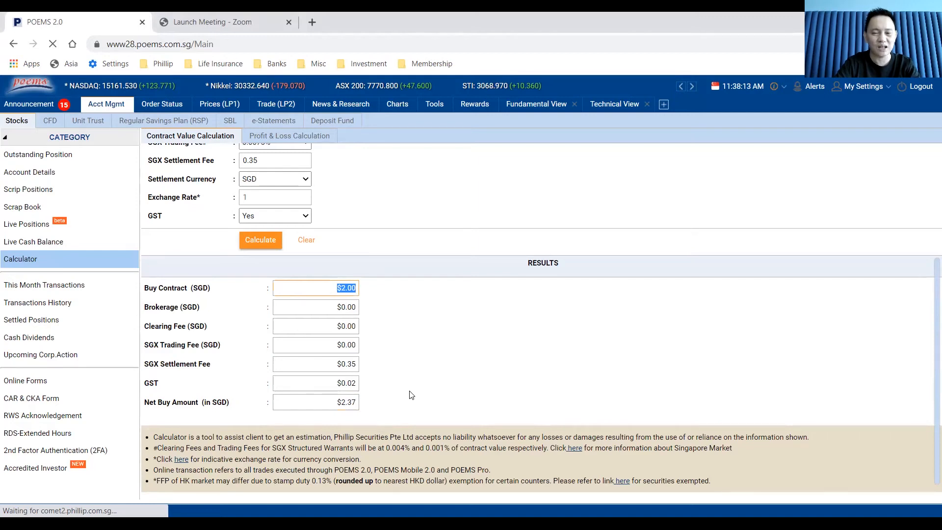
scroll("up", 3)
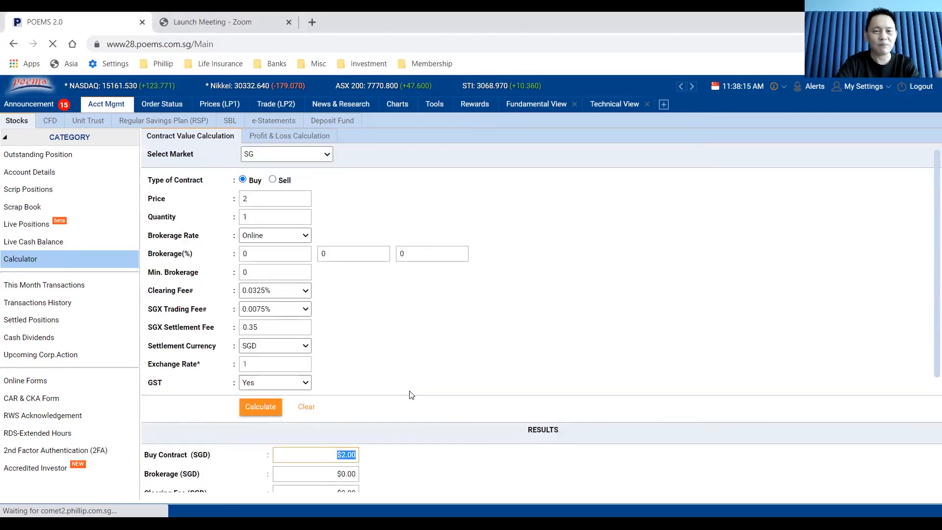
Change the quantity to 1000 and the brokerage rate to 0.08%
left_click(274, 217)
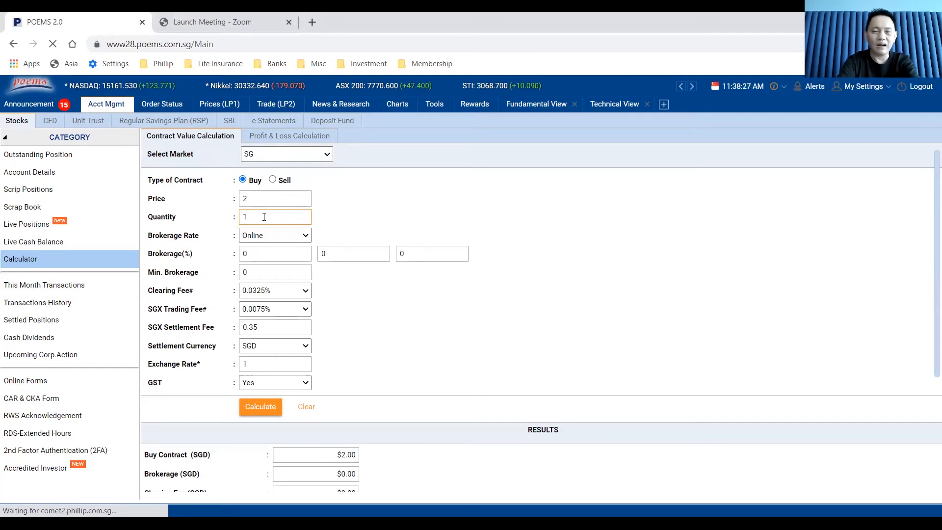
type("1000")
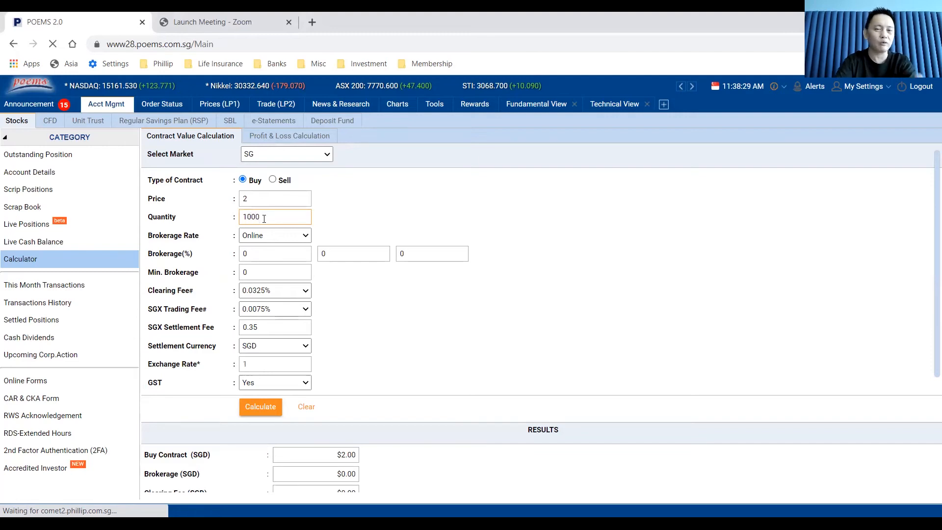
mouse_move(429, 383)
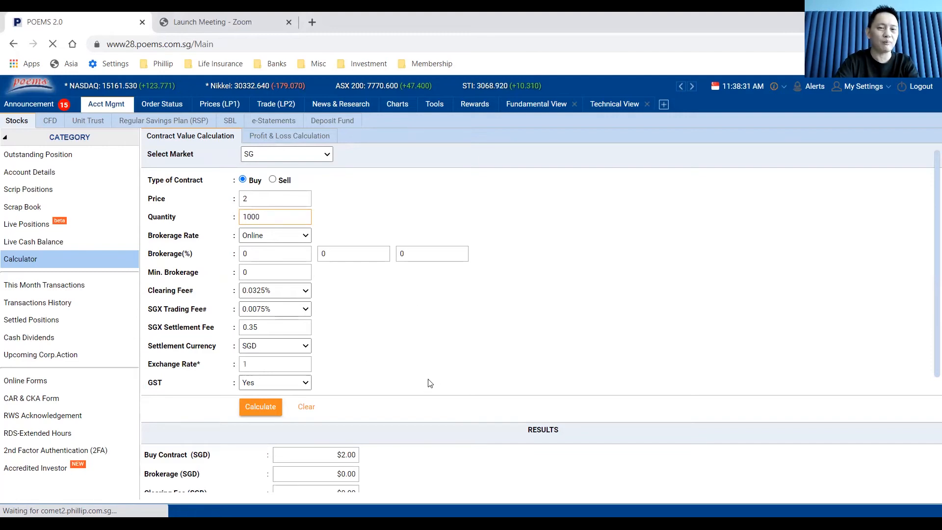
left_click(274, 253)
type(".")
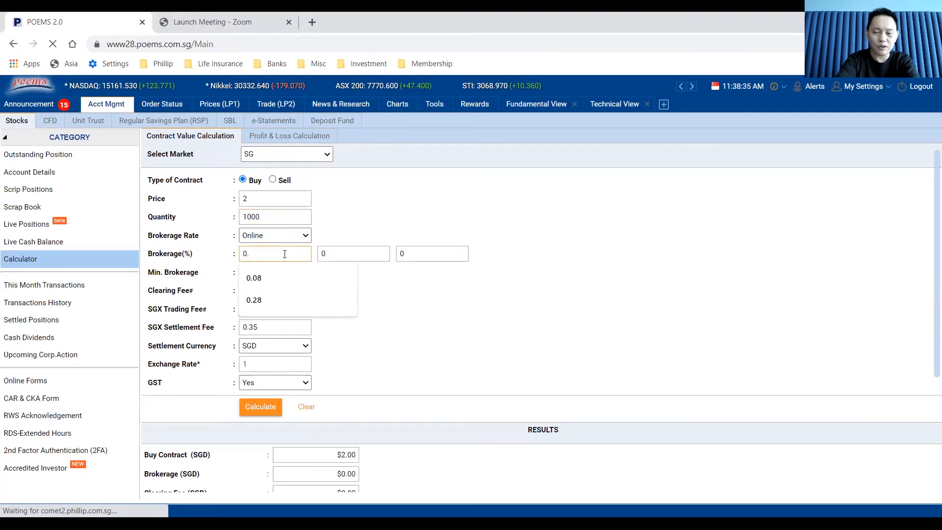
left_click(253, 278)
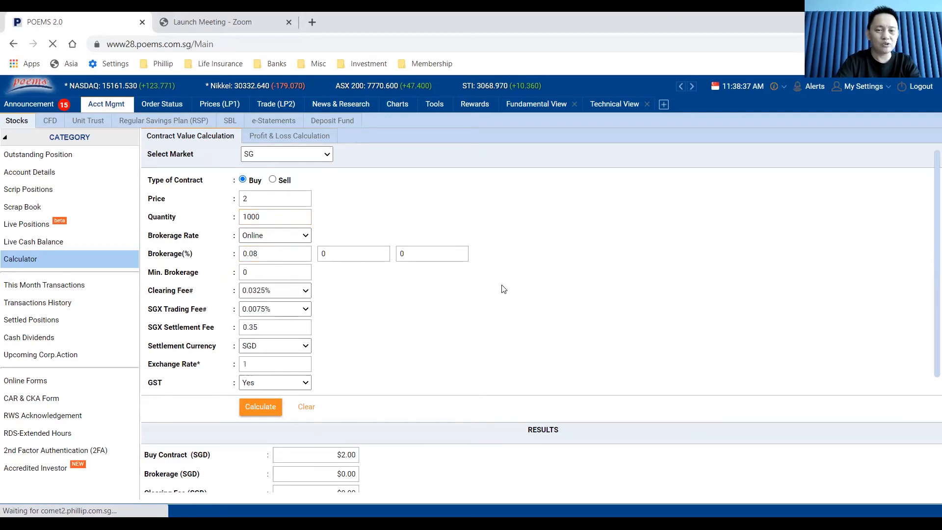
mouse_move(209, 277)
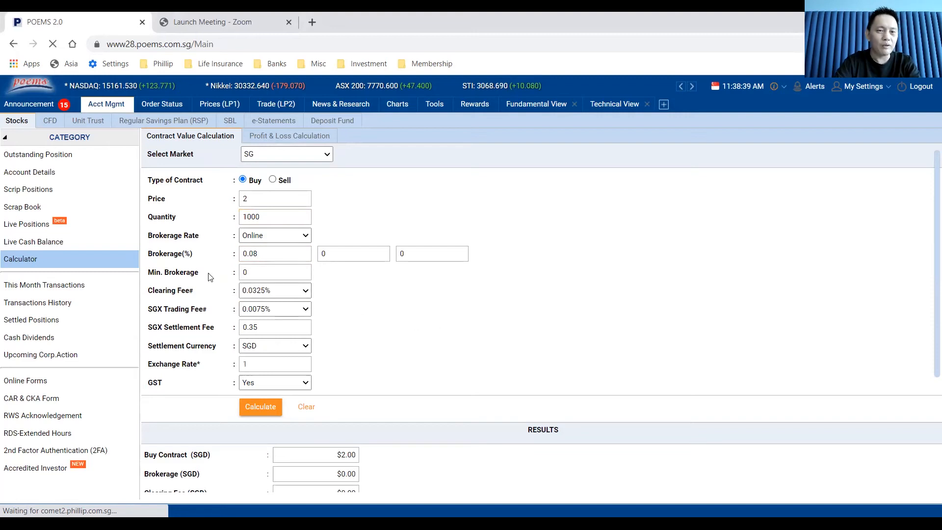
Calculate and review the results: $1.60 brokerage, $2,002.94 net buy amount
left_click(260, 407)
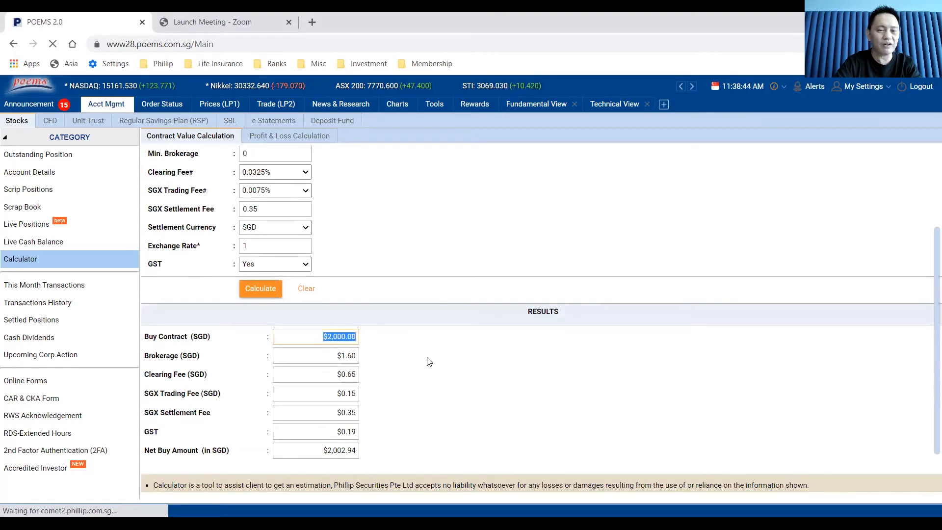
scroll("down", 3)
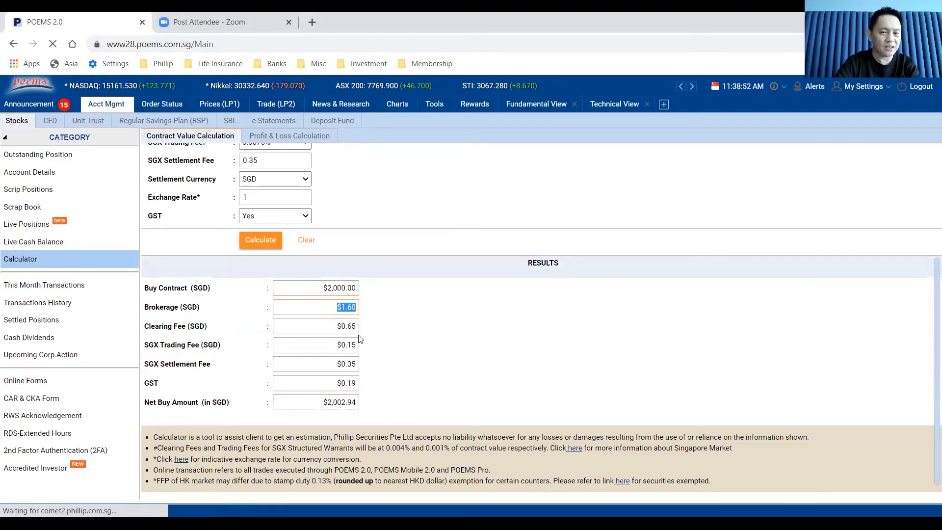
mouse_move(361, 391)
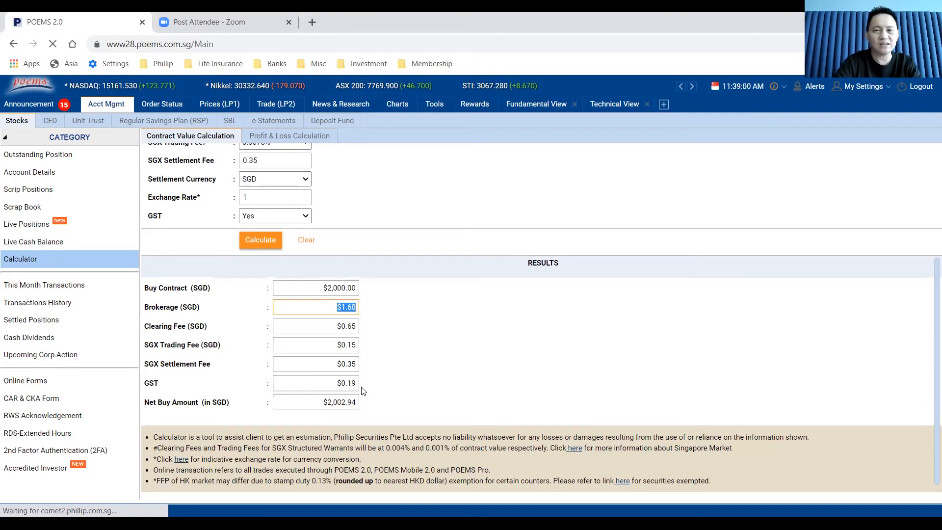
scroll("up", 3)
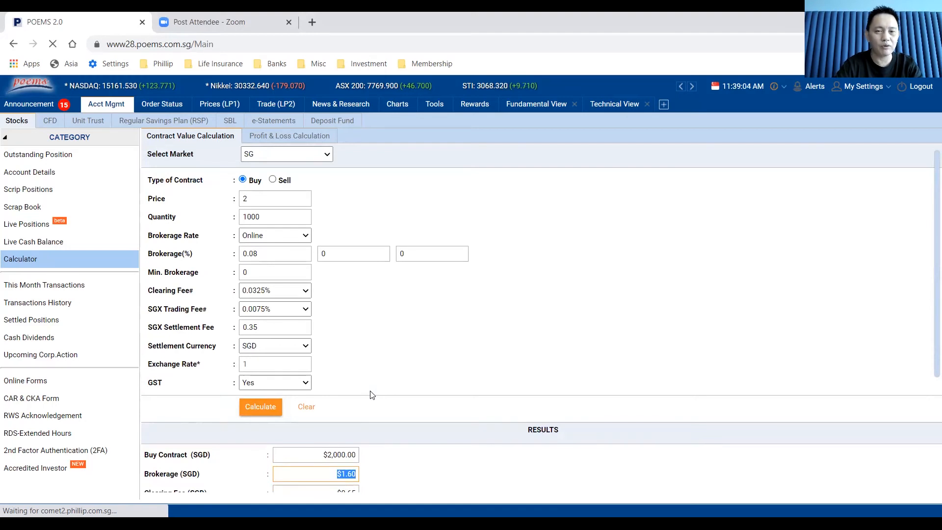
mouse_move(418, 413)
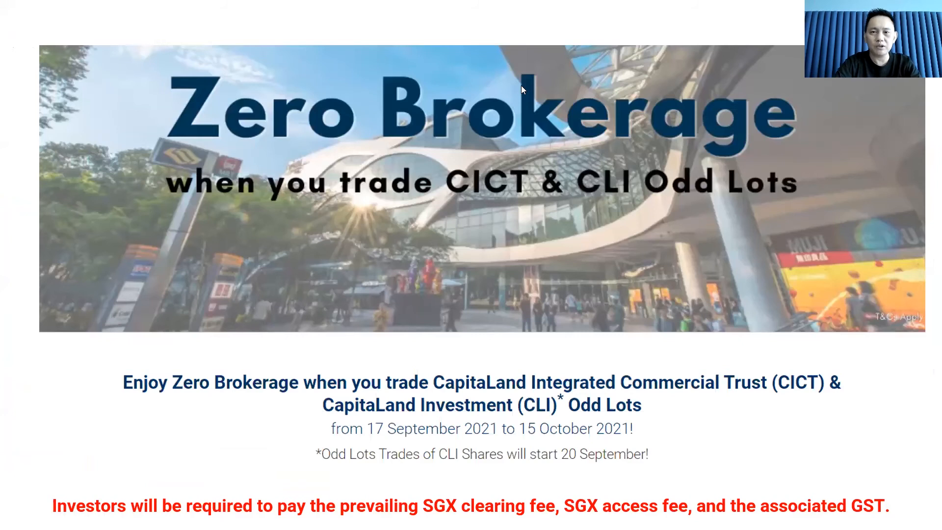
mouse_move(392, 390)
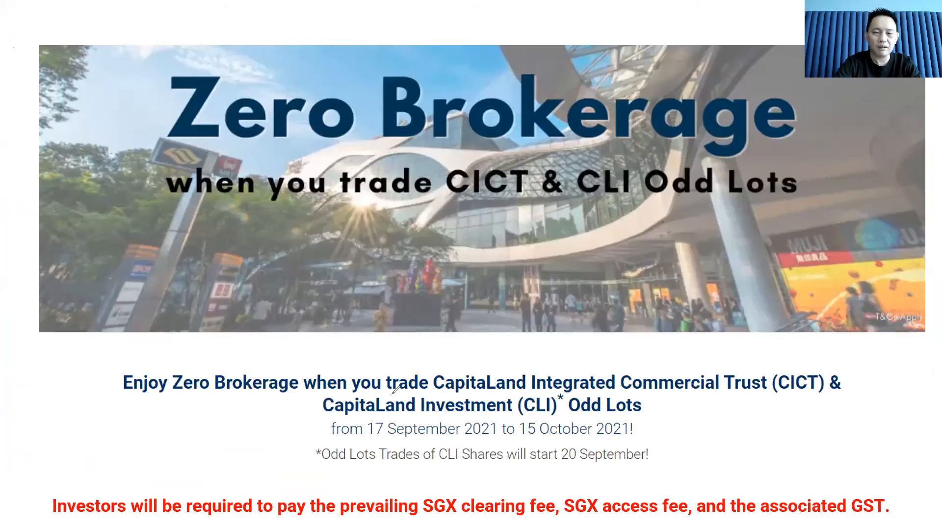